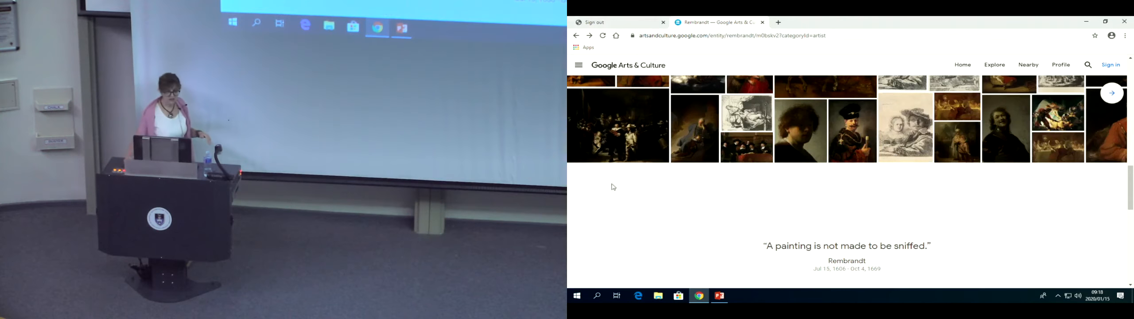
- Read through The Night Watch's description and Details section, then return to the painting
{"action": "left_click", "coordinate": [618, 129]}
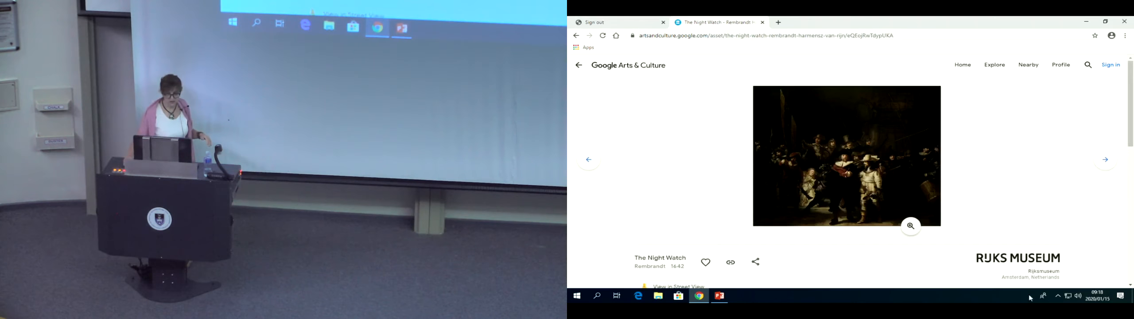
{"action": "scroll", "scroll_direction": "down", "scroll_amount": 3}
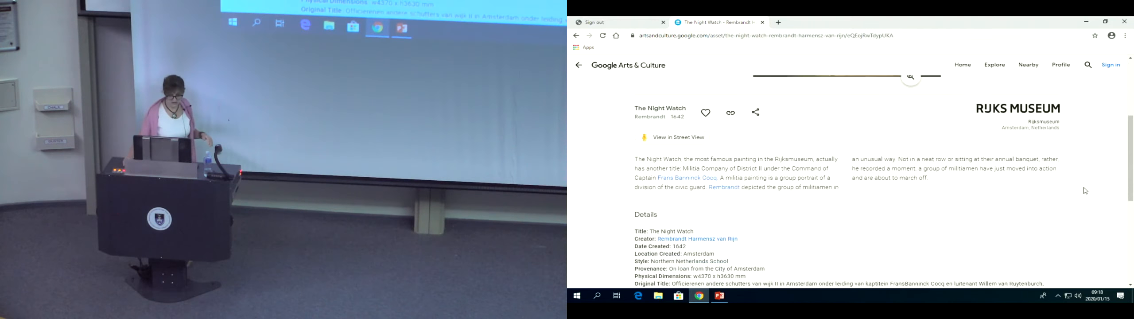
{"action": "scroll", "scroll_direction": "down", "scroll_amount": 3}
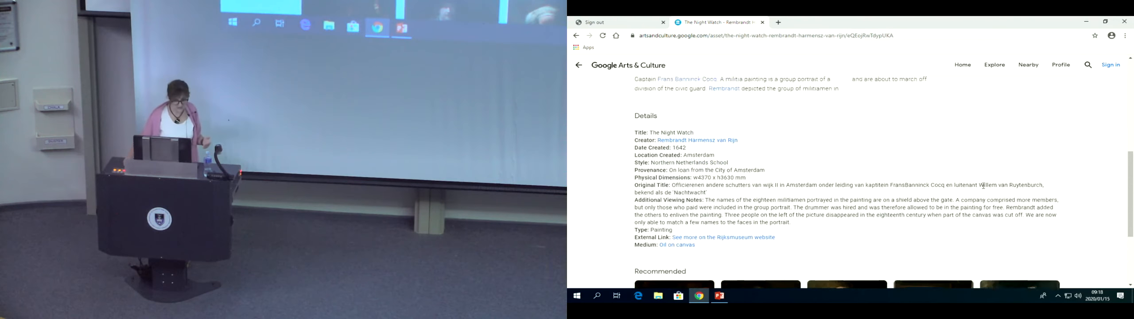
{"action": "scroll", "scroll_direction": "down", "scroll_amount": 3}
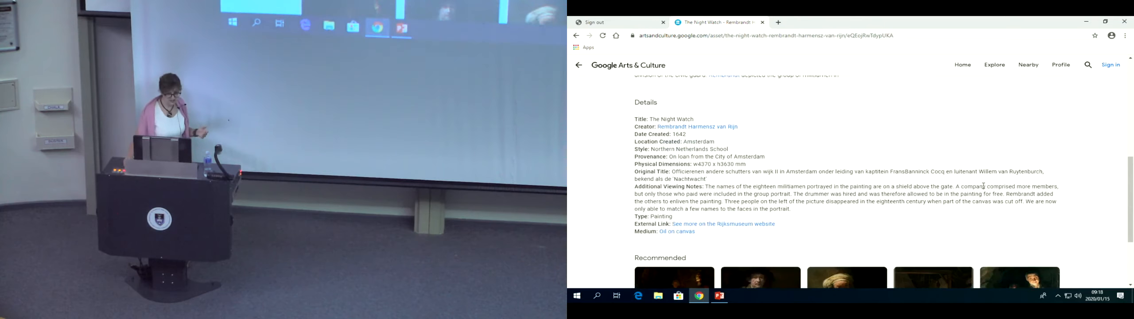
{"action": "scroll", "scroll_direction": "up", "scroll_amount": 3}
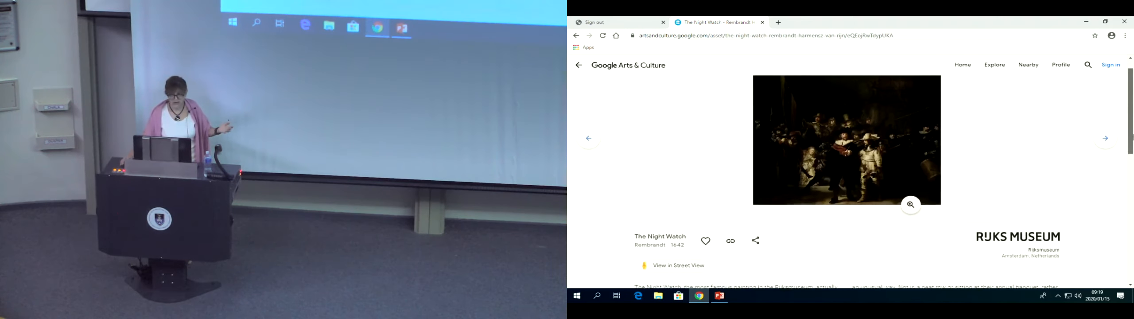
- View the full image, peek at the next artwork, and come back to The Night Watch's details
{"action": "left_click", "coordinate": [910, 204]}
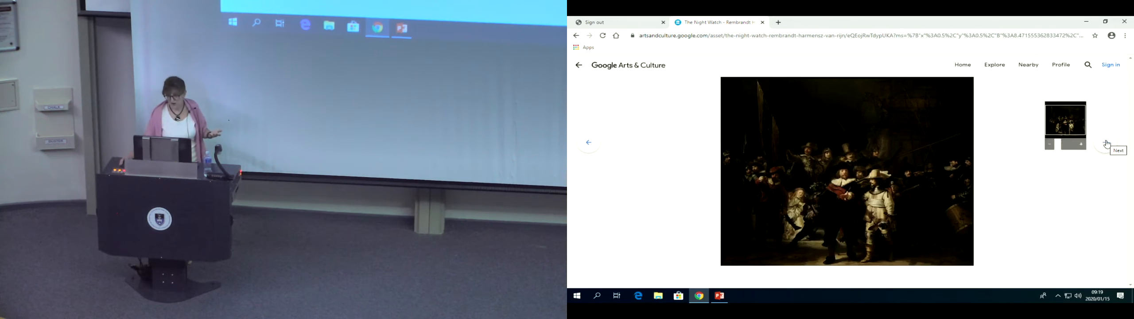
{"action": "left_click", "coordinate": [1118, 150]}
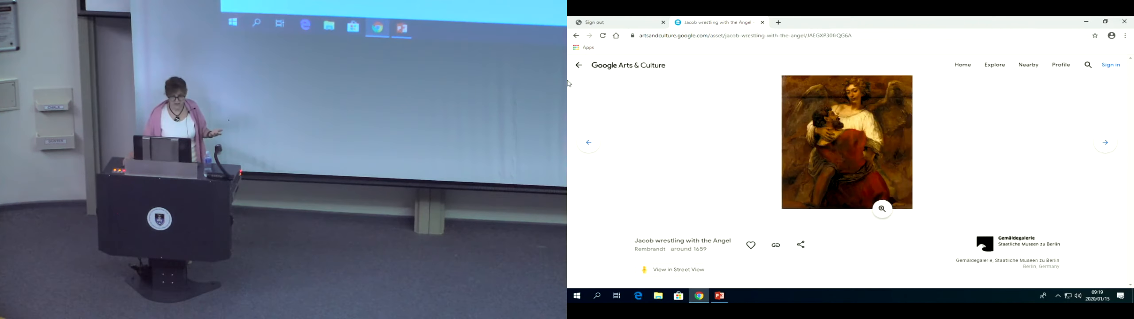
{"action": "left_click", "coordinate": [1105, 142]}
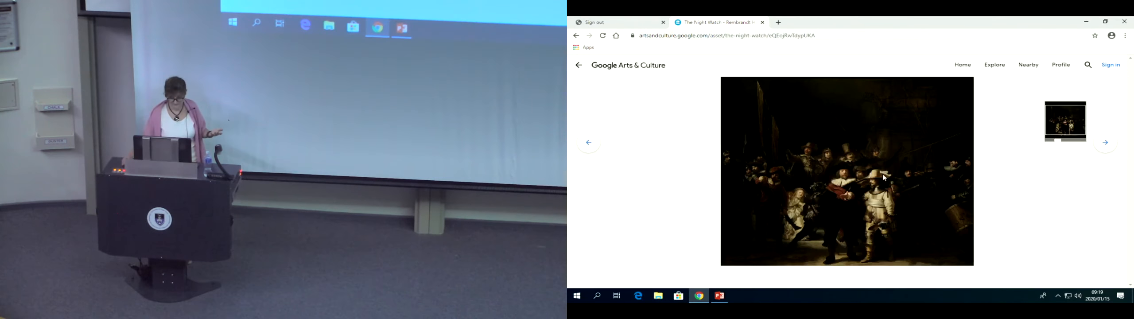
{"action": "scroll", "scroll_direction": "down", "scroll_amount": 3}
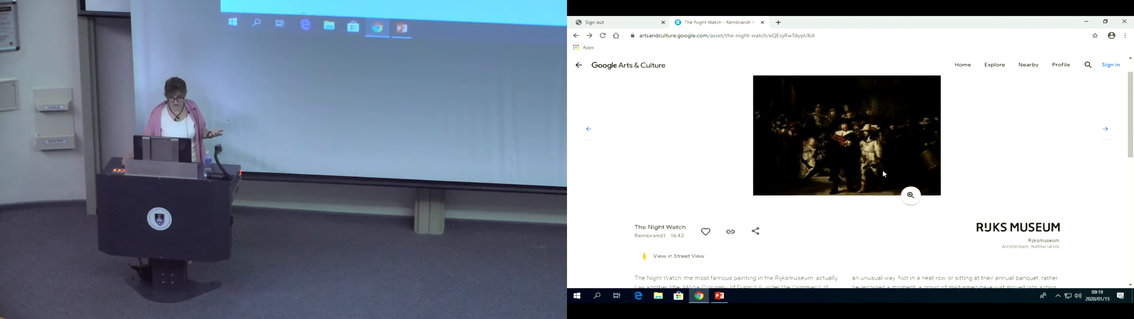
{"action": "left_click", "coordinate": [910, 195]}
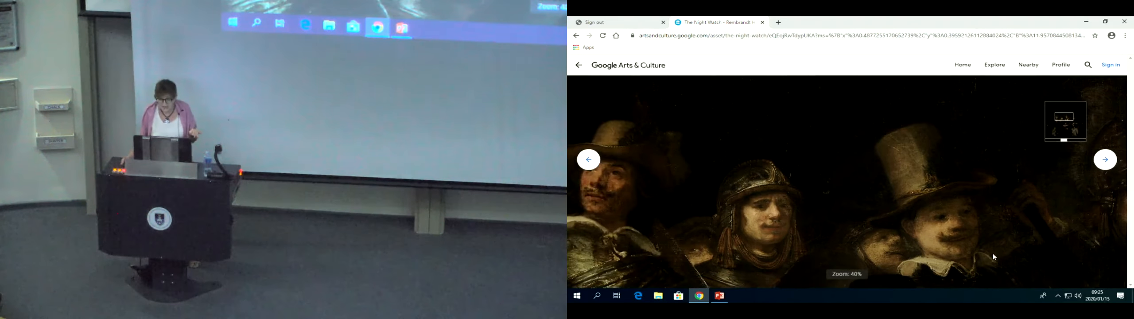
{"action": "scroll", "scroll_direction": "down", "scroll_amount": 3}
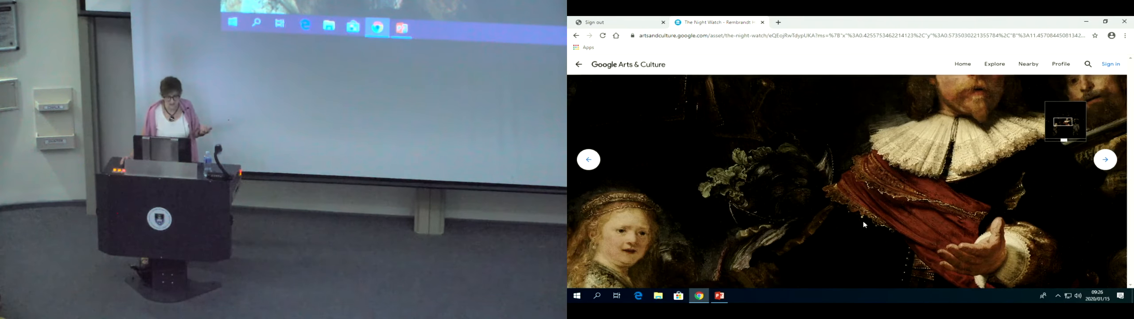
{"action": "mouse_move", "coordinate": [850, 234]}
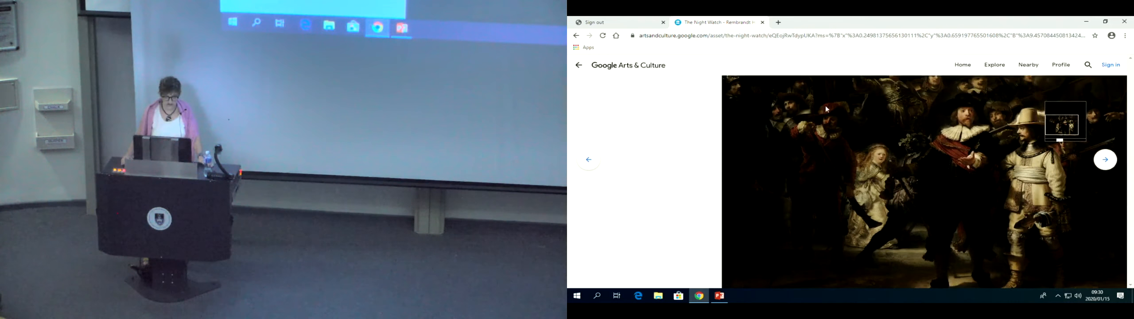
{"action": "mouse_move", "coordinate": [951, 139]}
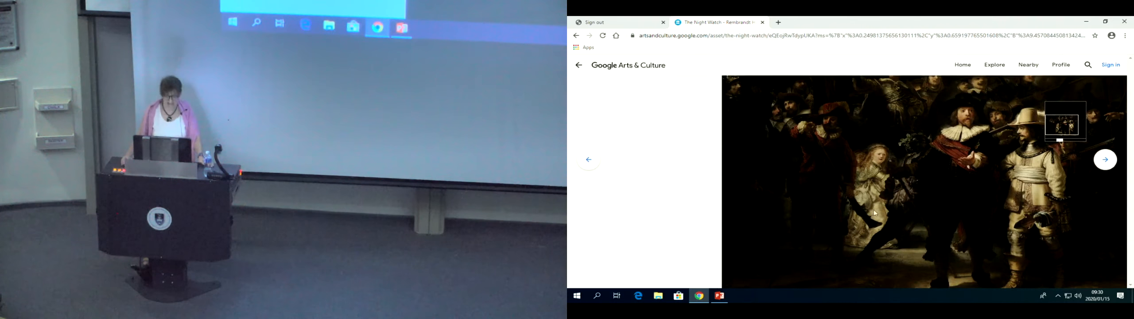
{"action": "mouse_move", "coordinate": [932, 186]}
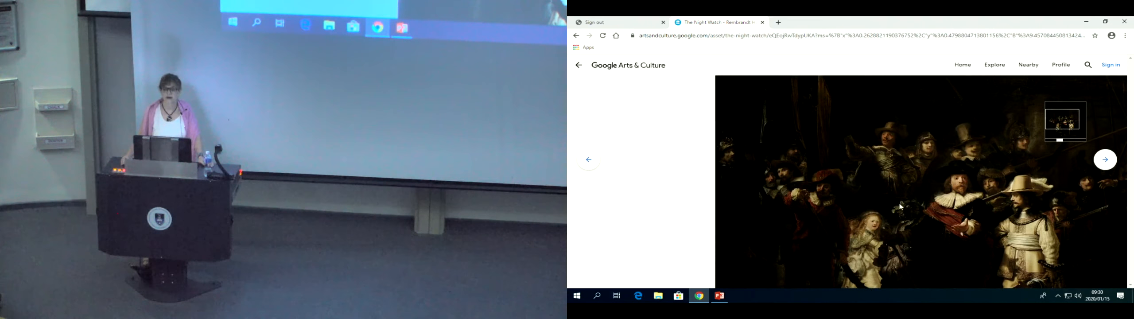
{"action": "mouse_move", "coordinate": [910, 177]}
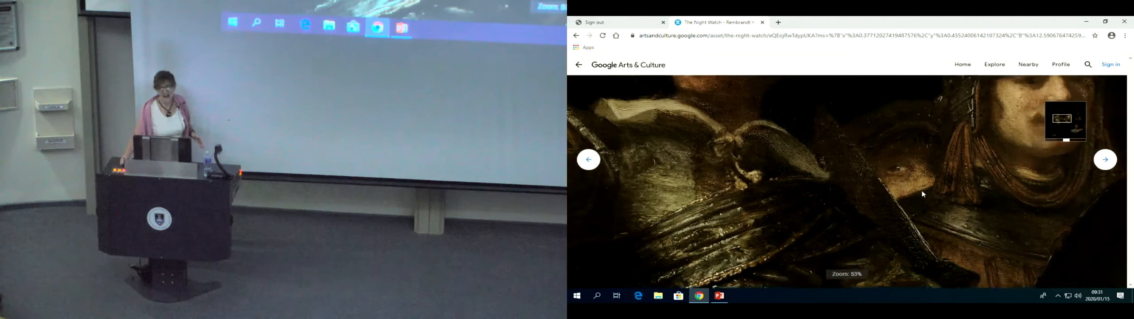
- Zoom out to the whole painting and bring up the 'Rembrandt's Women' PowerPoint deck
{"action": "scroll", "scroll_direction": "down", "scroll_amount": 3}
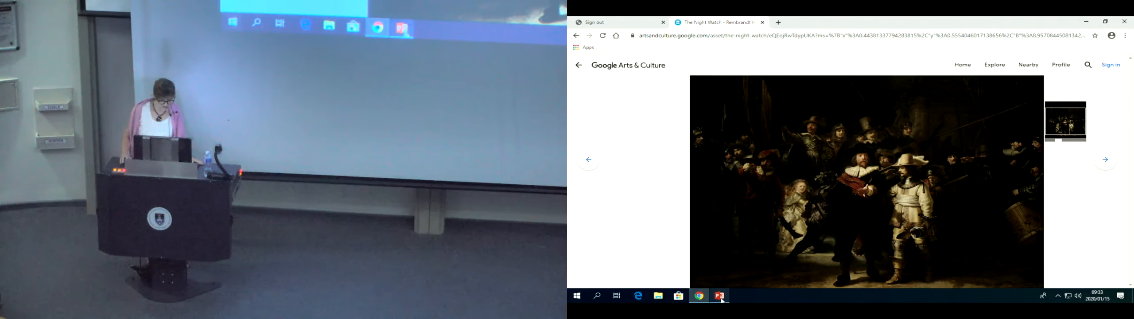
{"action": "left_click", "coordinate": [719, 296]}
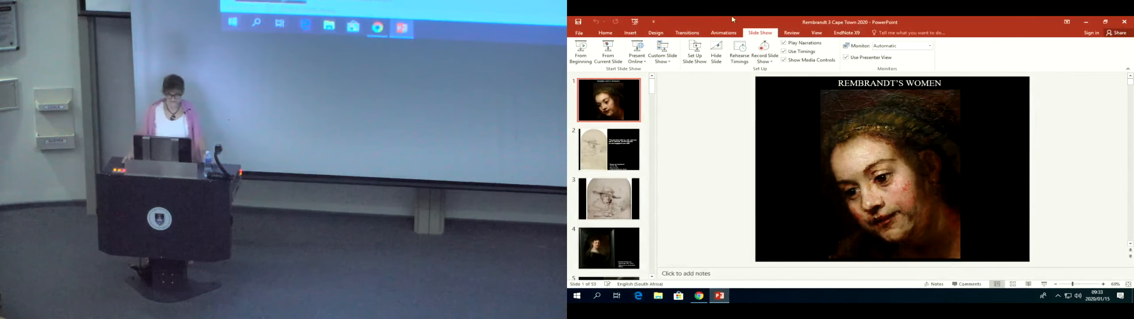